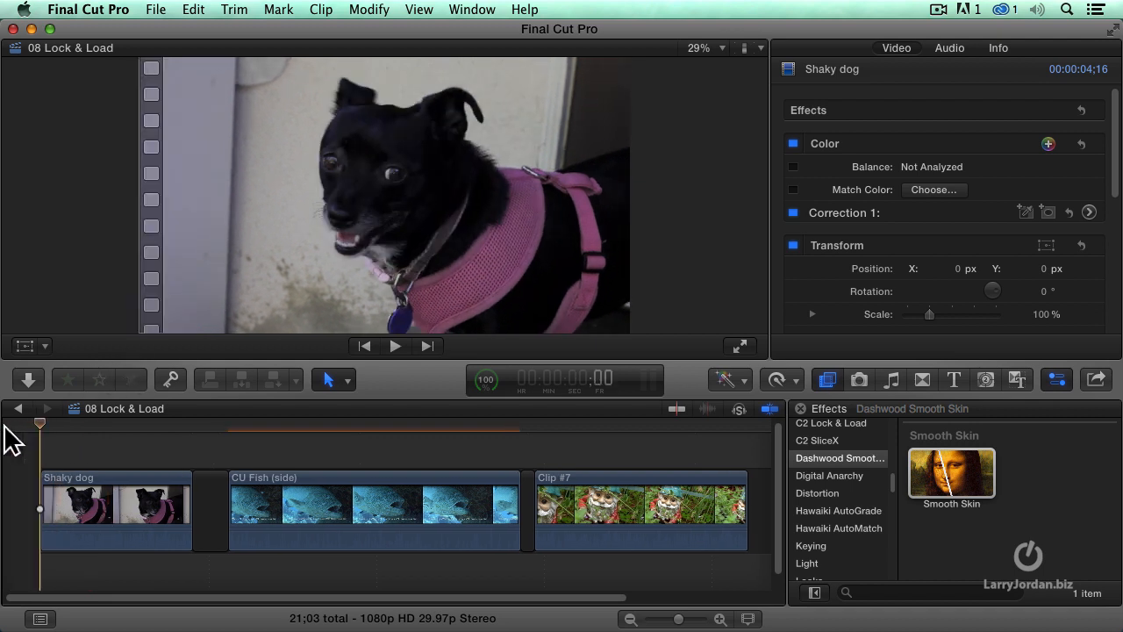
# Preview the timeline from the start and select the Shaky dog clip.
pyautogui.click(395, 345)
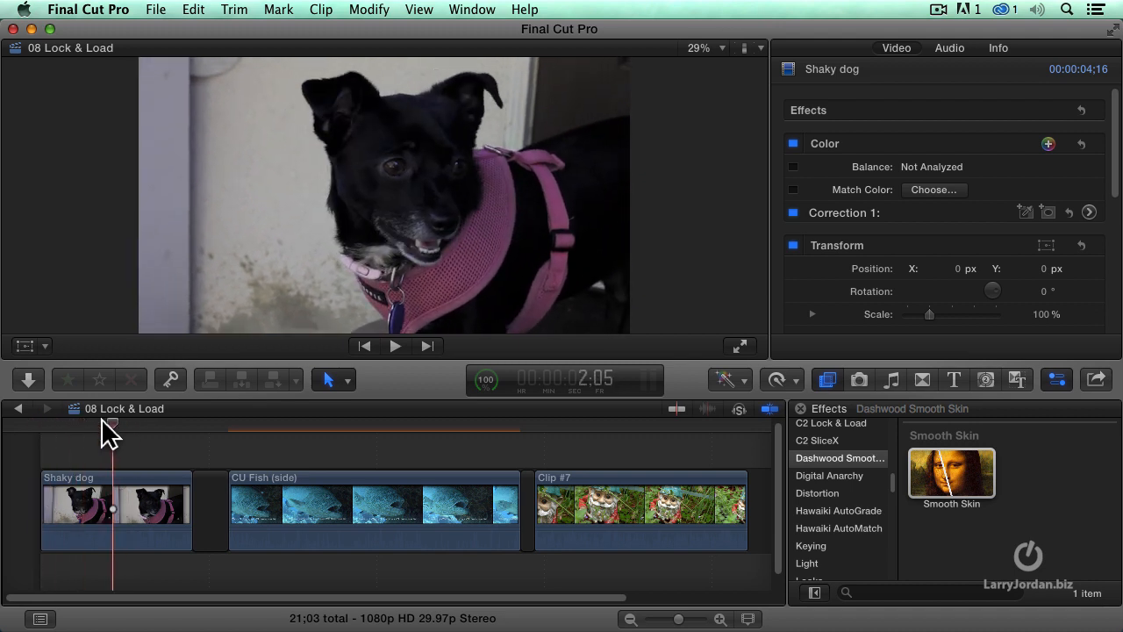
pyautogui.click(116, 509)
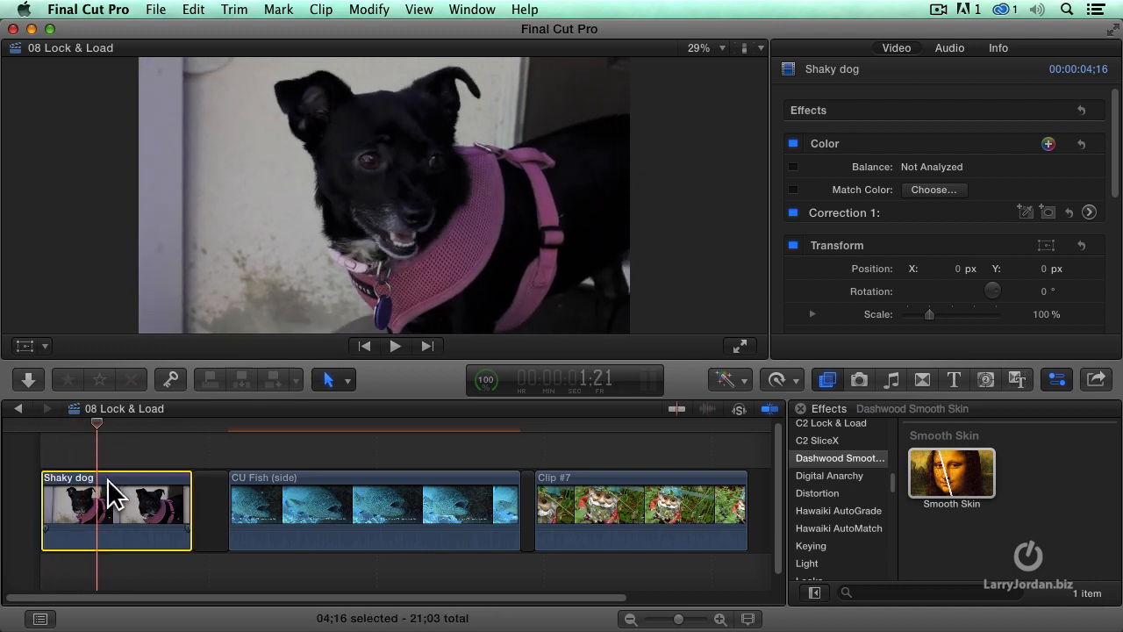
pyautogui.moveTo(926, 202)
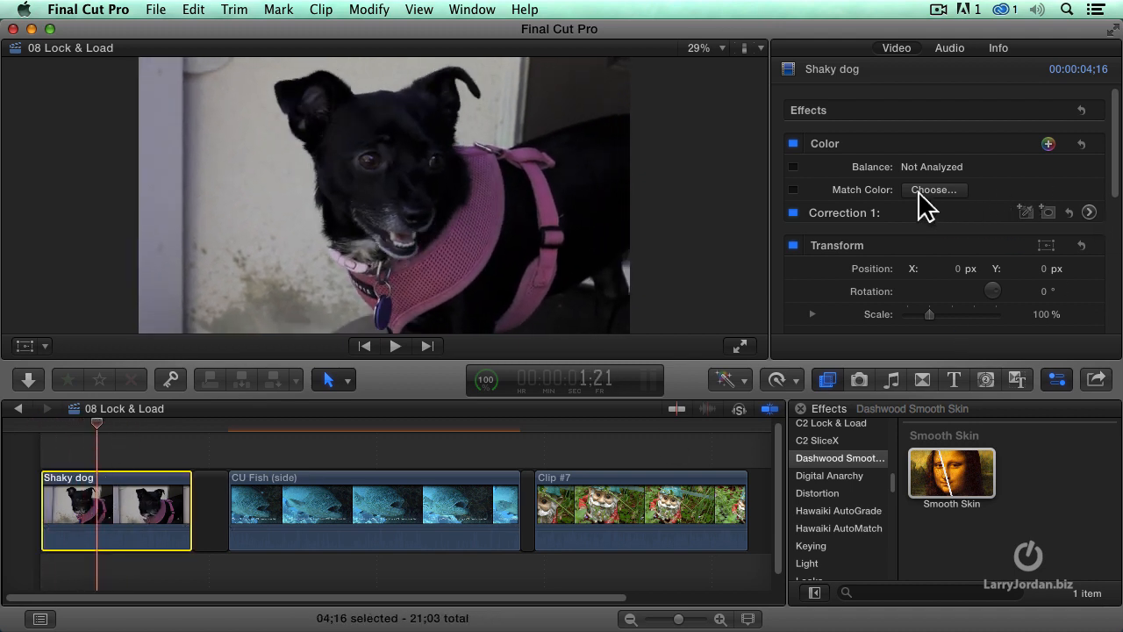
pyautogui.scroll(-3)
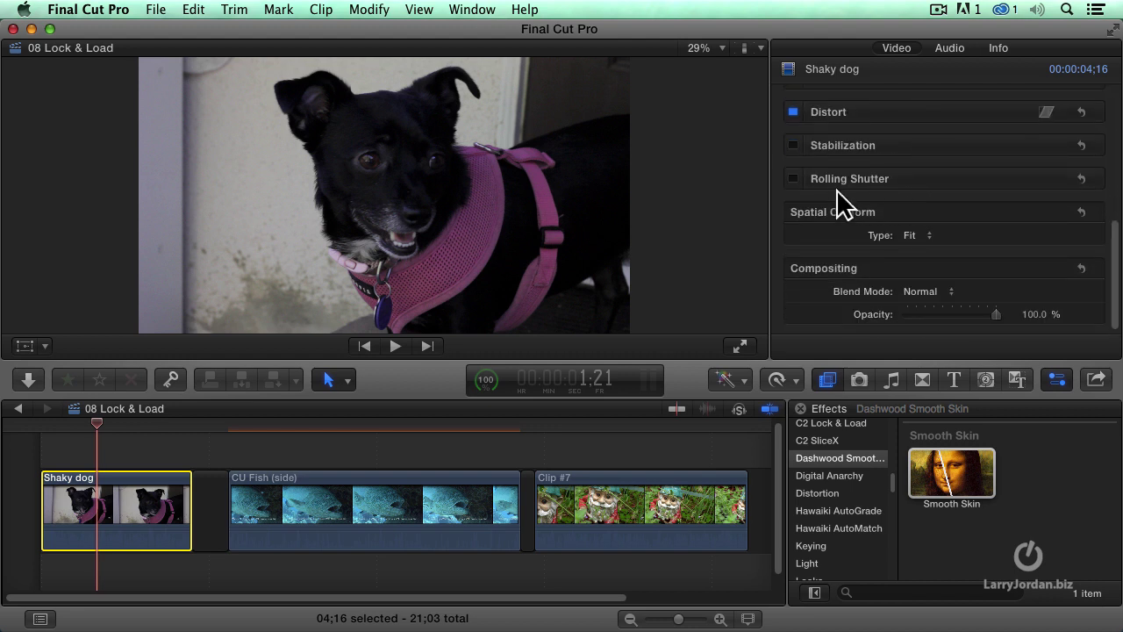
pyautogui.click(793, 144)
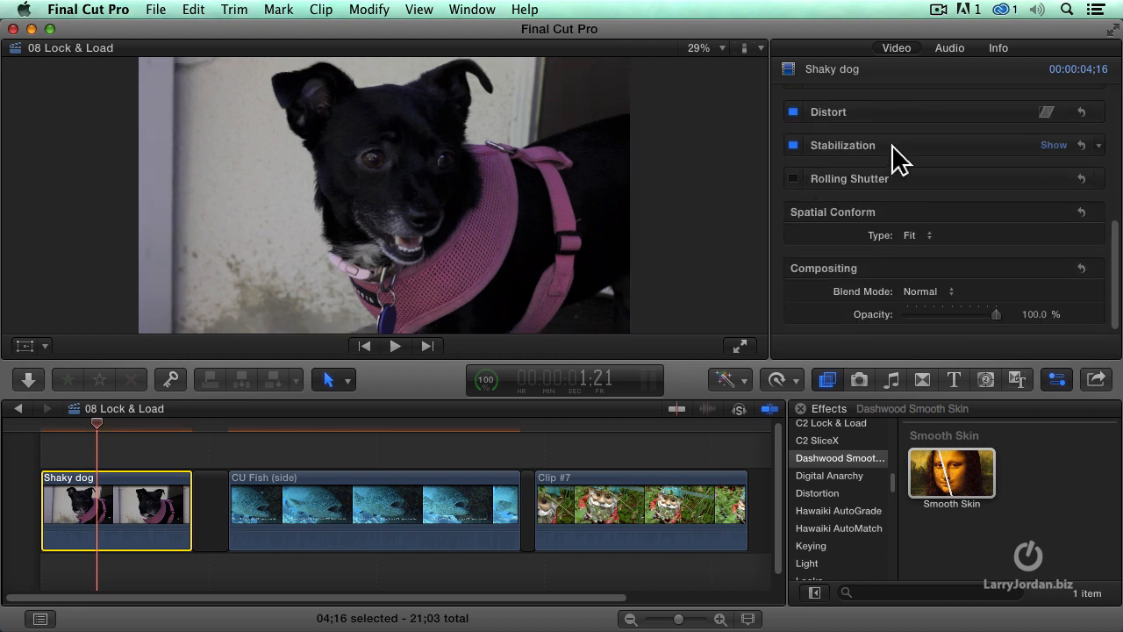
pyautogui.moveTo(816, 179)
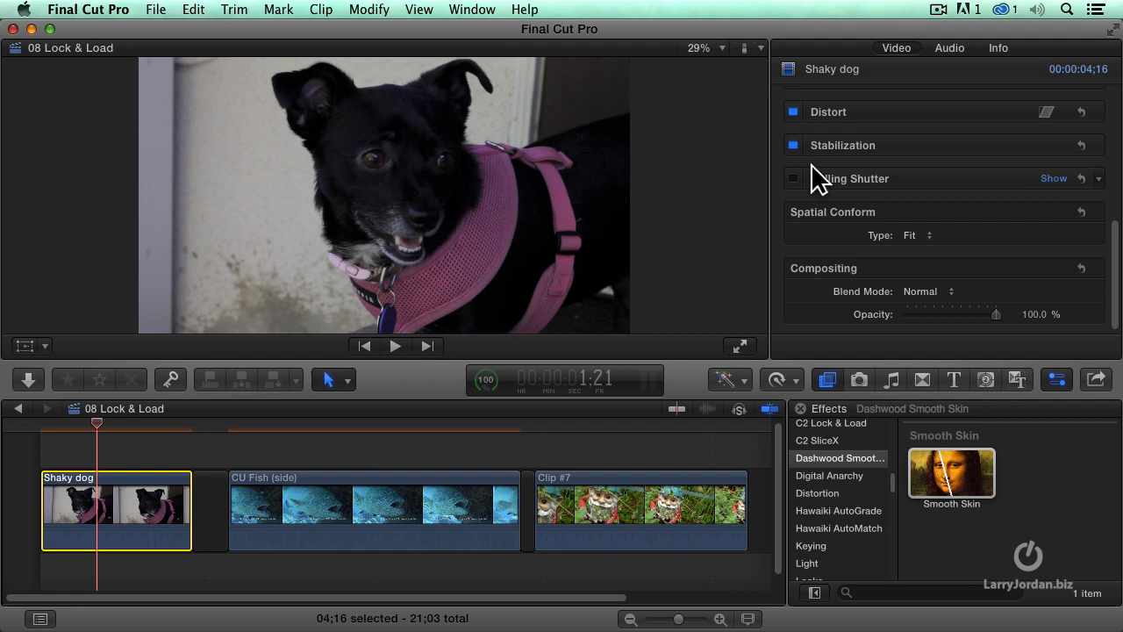
pyautogui.moveTo(792, 168)
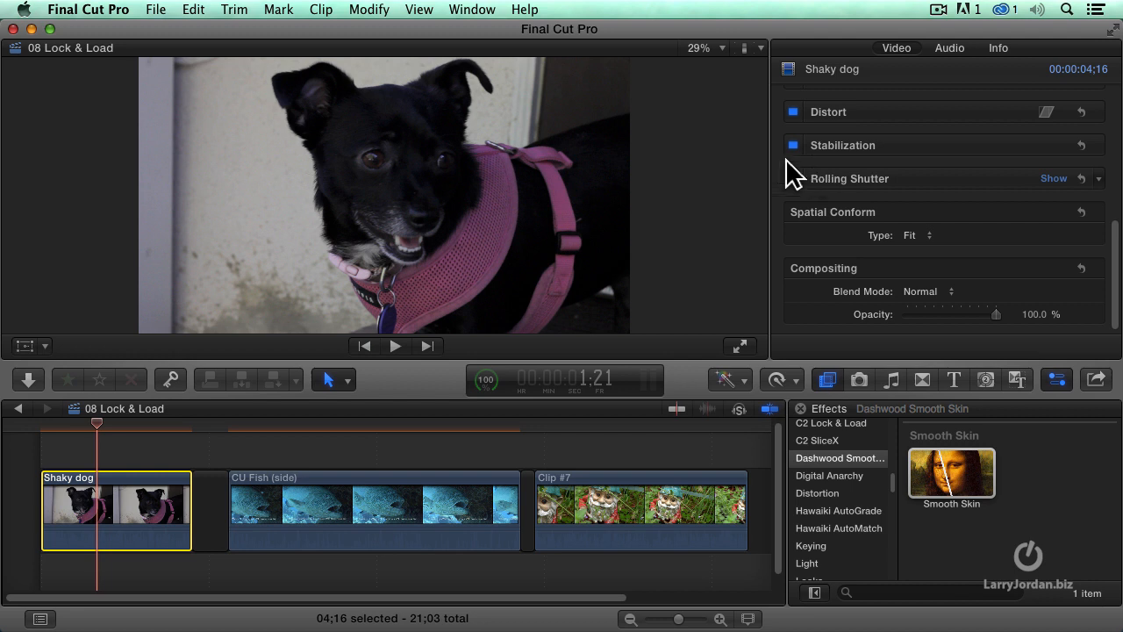
pyautogui.click(793, 144)
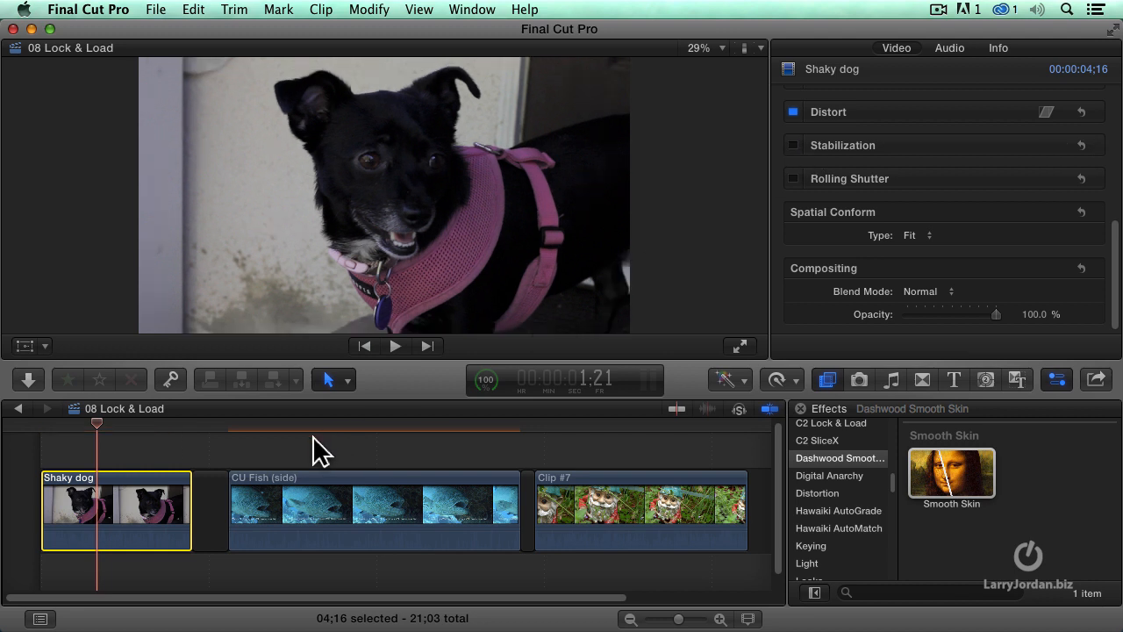
pyautogui.moveTo(839, 377)
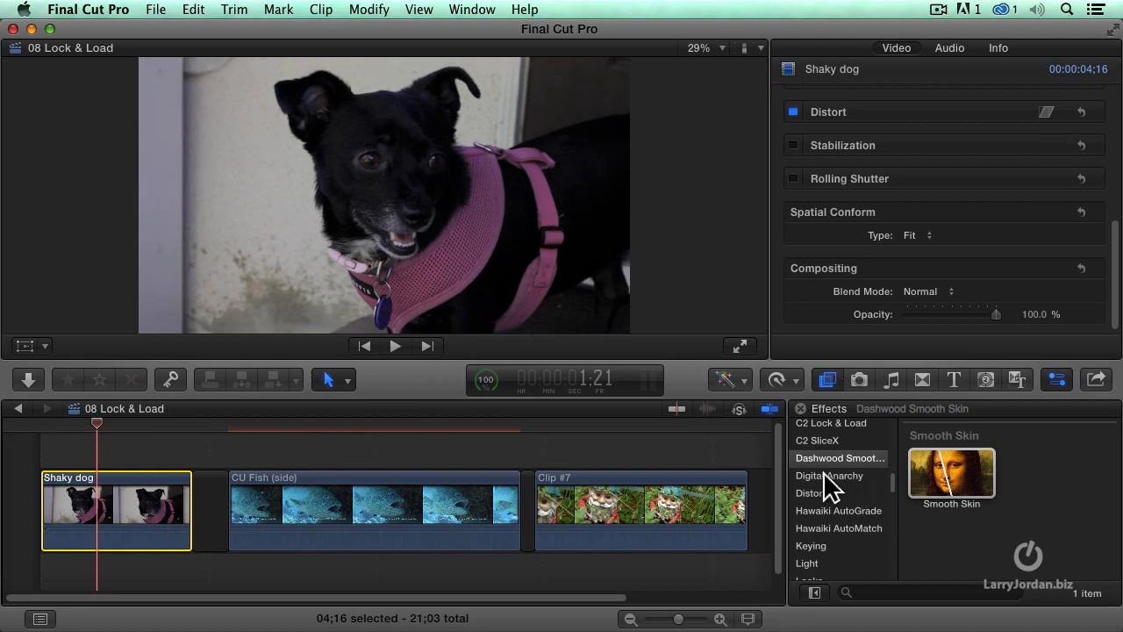
# Show the C2 Lock & Load effect category in the Effects Browser.
pyautogui.scroll(3)
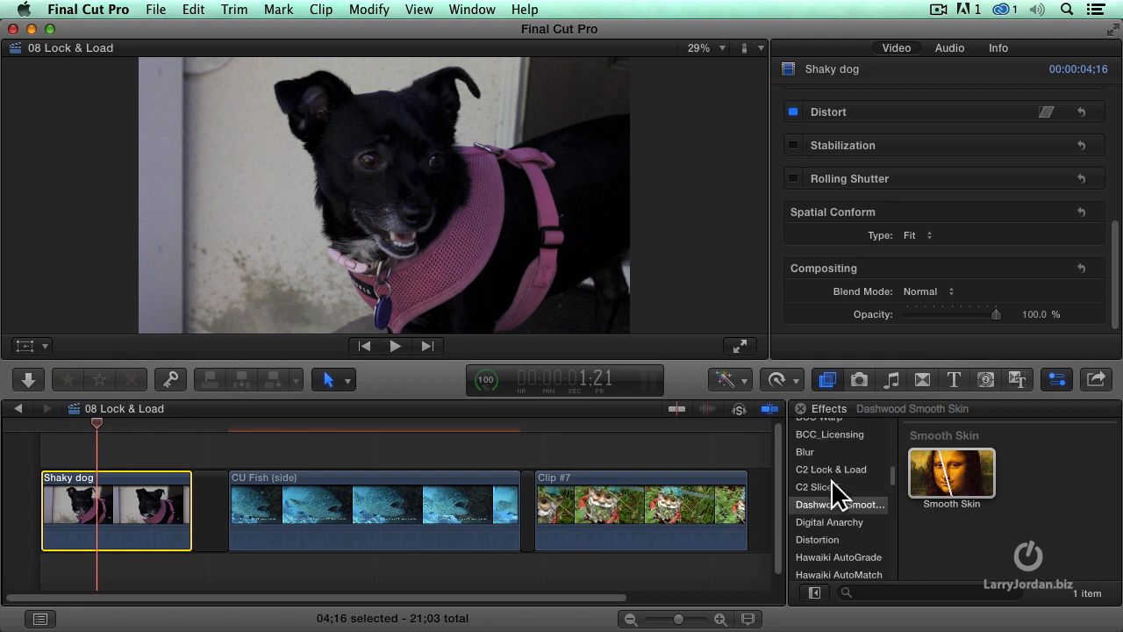
pyautogui.click(830, 469)
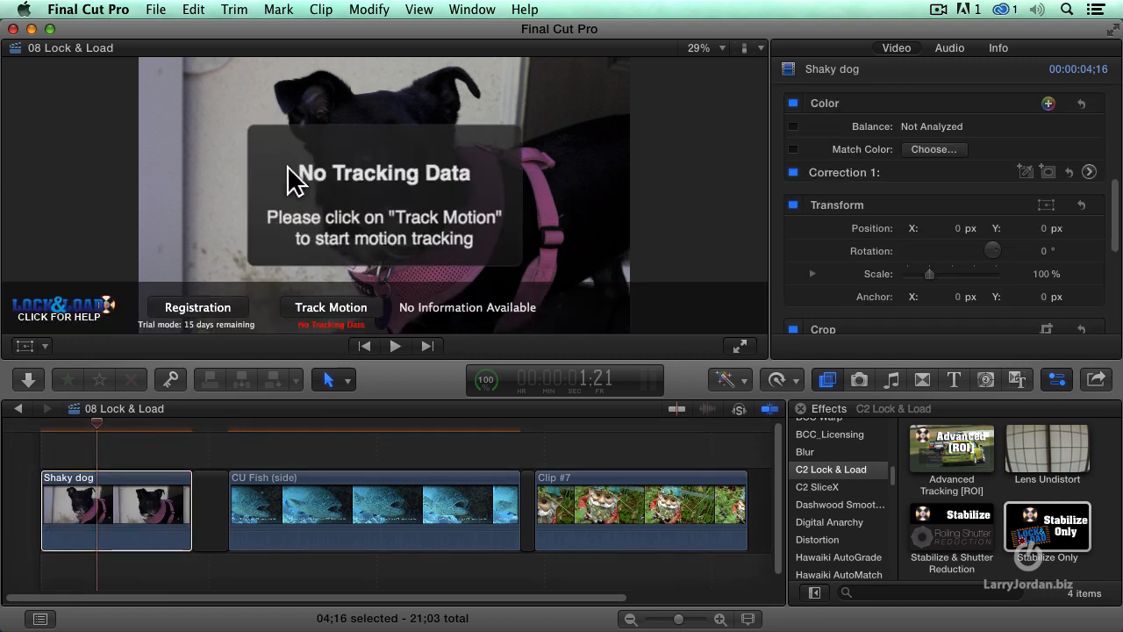
pyautogui.moveTo(354, 295)
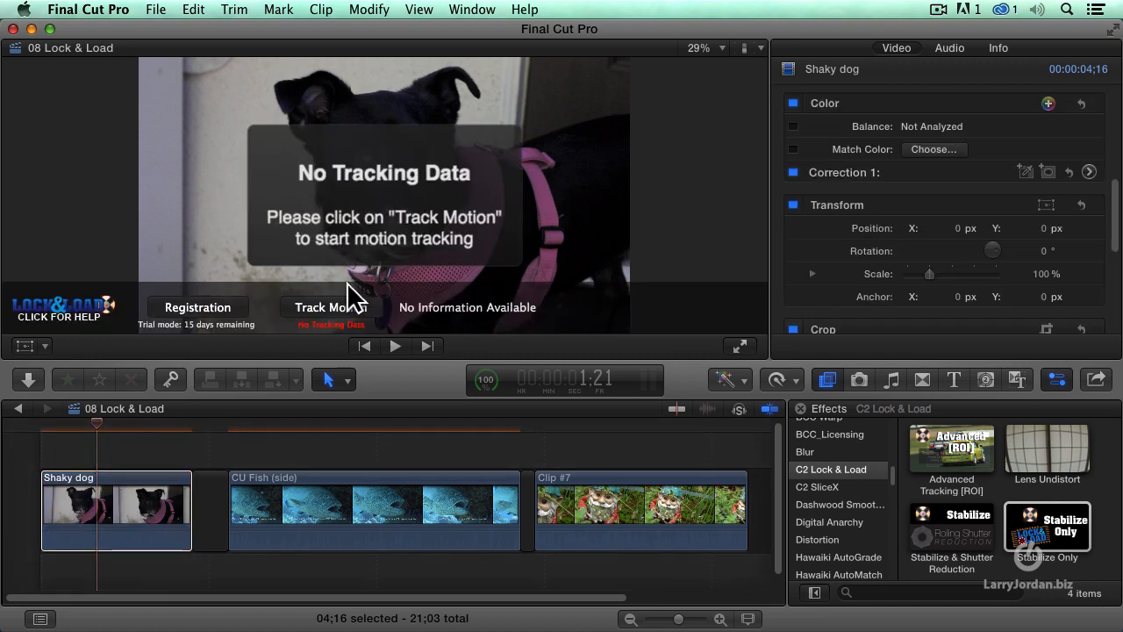
# Run Track Motion on the Shaky dog clip until tracking data reports OK.
pyautogui.click(330, 307)
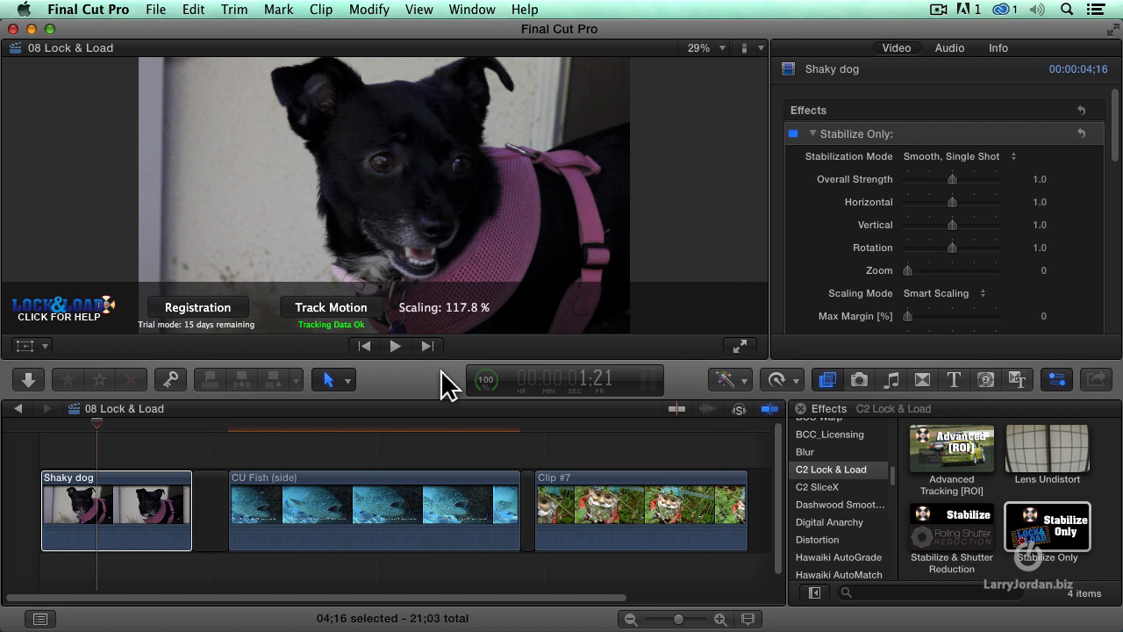
pyautogui.moveTo(108, 547)
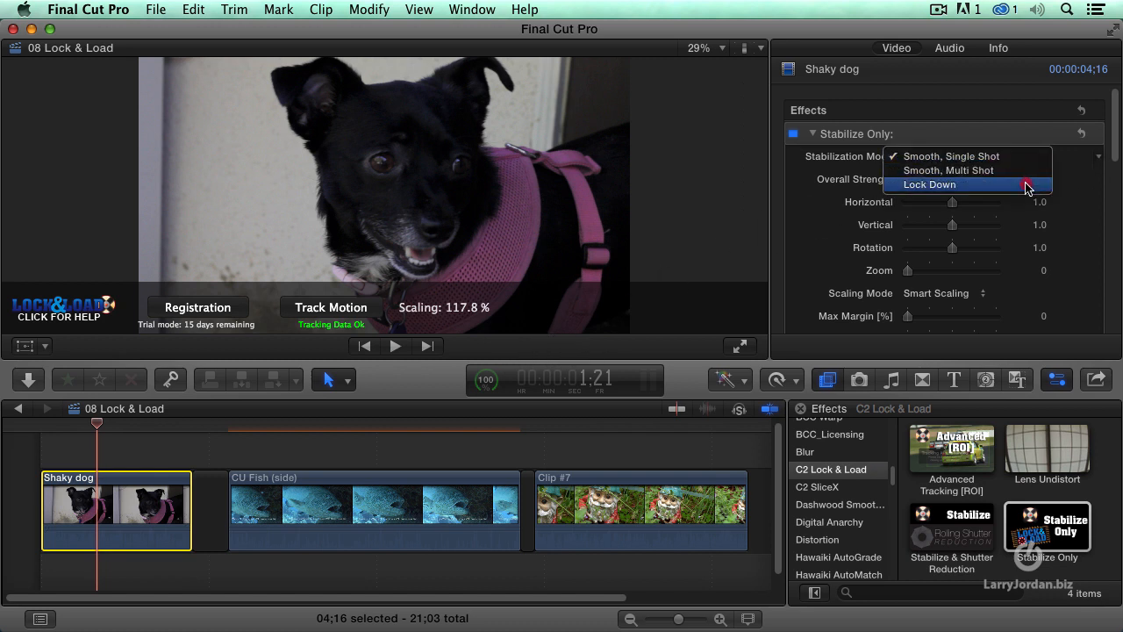
pyautogui.moveTo(1027, 156)
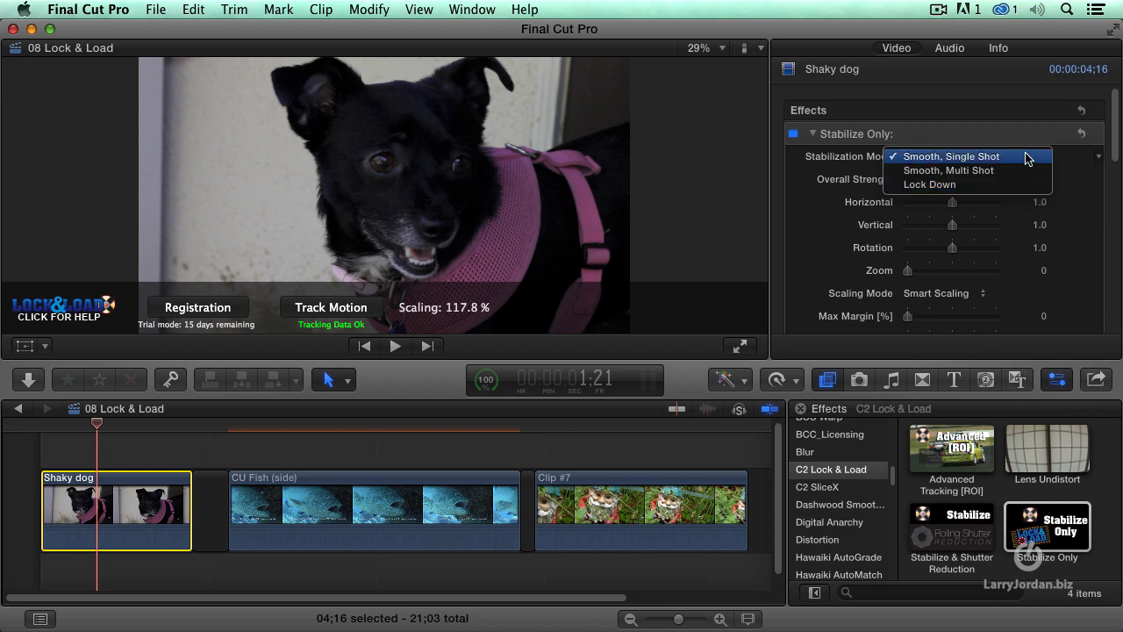
# Keep Smooth, Single Shot as the stabilization mode and return to the clip start.
pyautogui.click(951, 156)
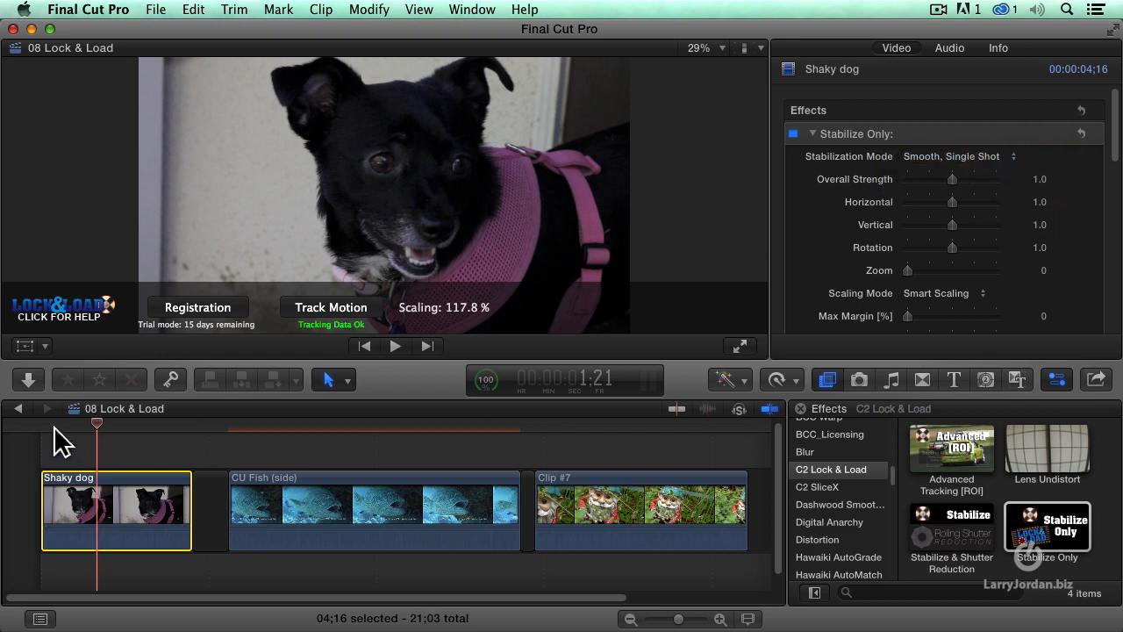
pyautogui.click(395, 346)
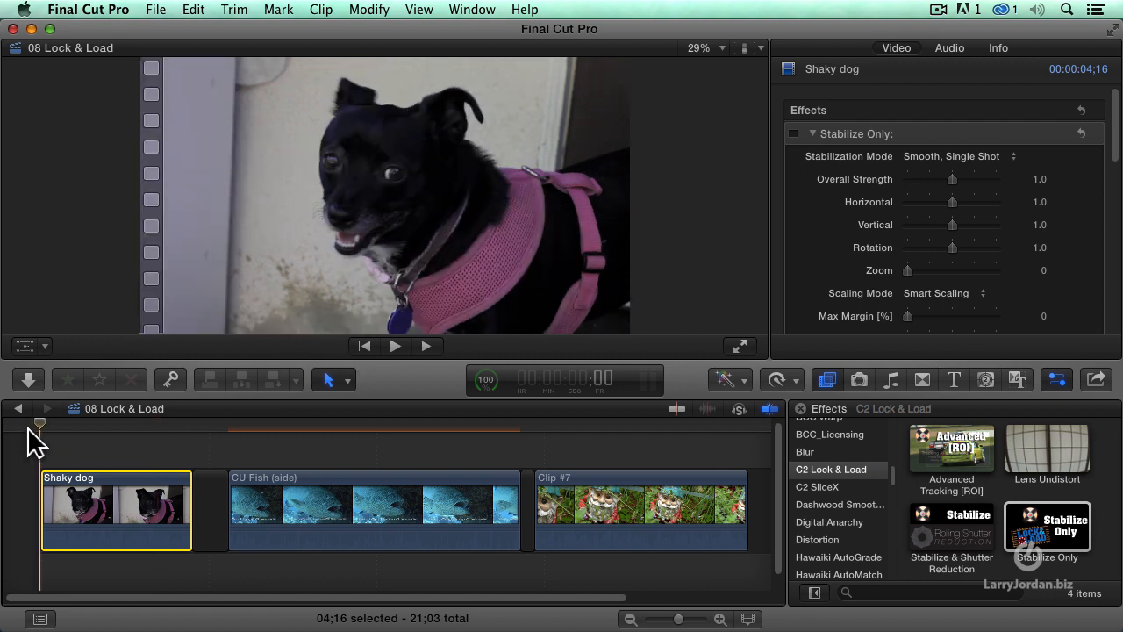
# Re-enable Stabilize Only on Shaky dog and play the steadied clip from its beginning.
pyautogui.click(393, 343)
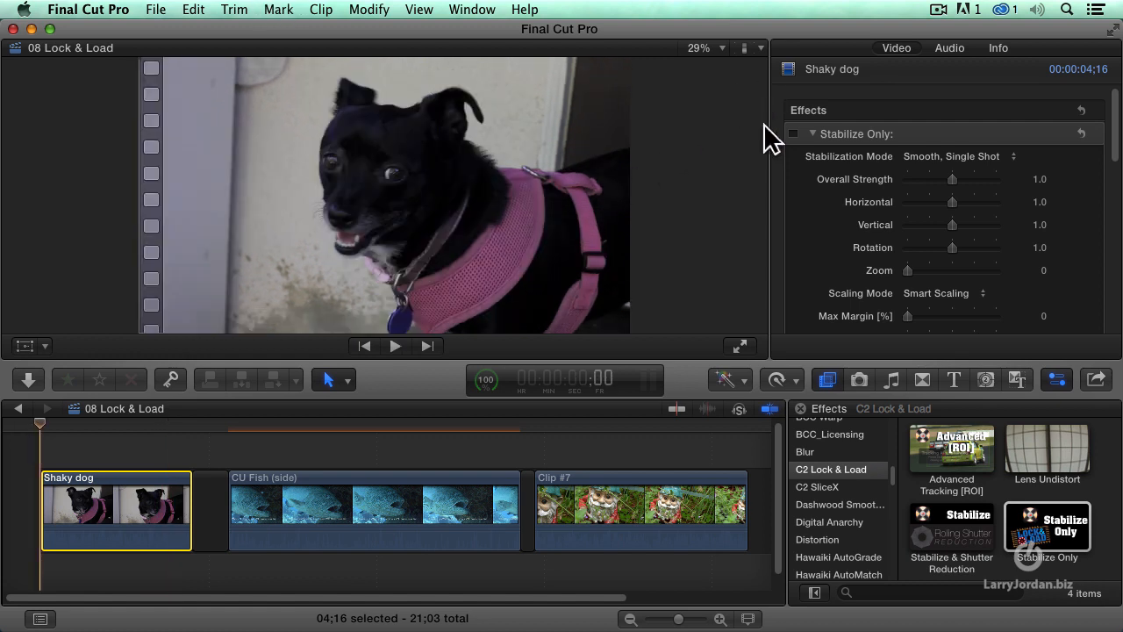
pyautogui.click(394, 346)
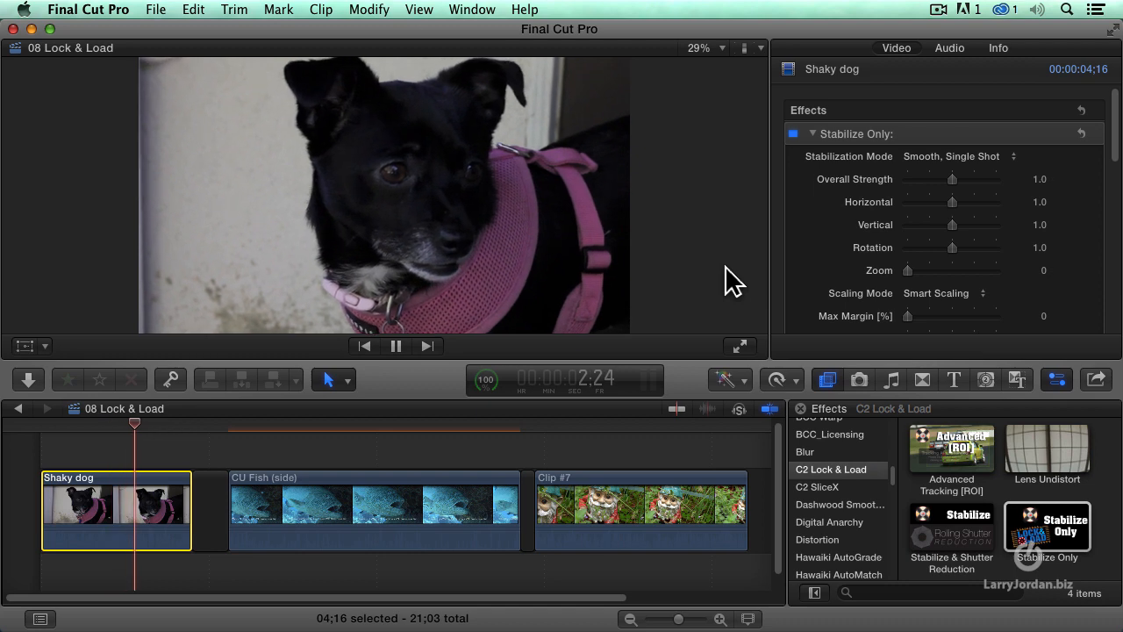
pyautogui.click(397, 346)
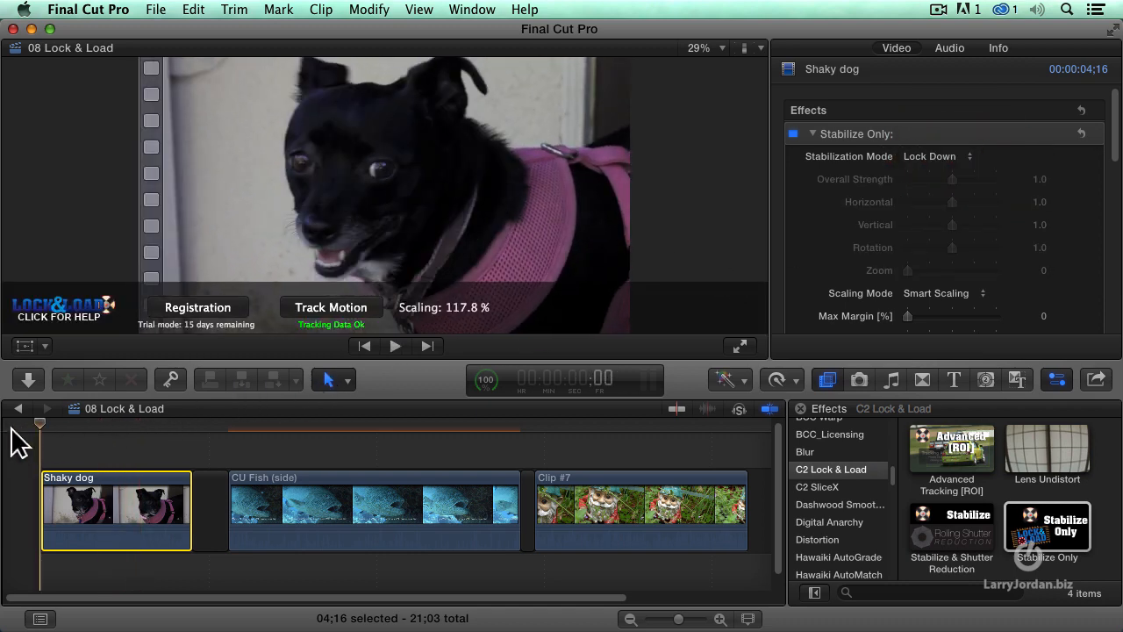
pyautogui.click(393, 344)
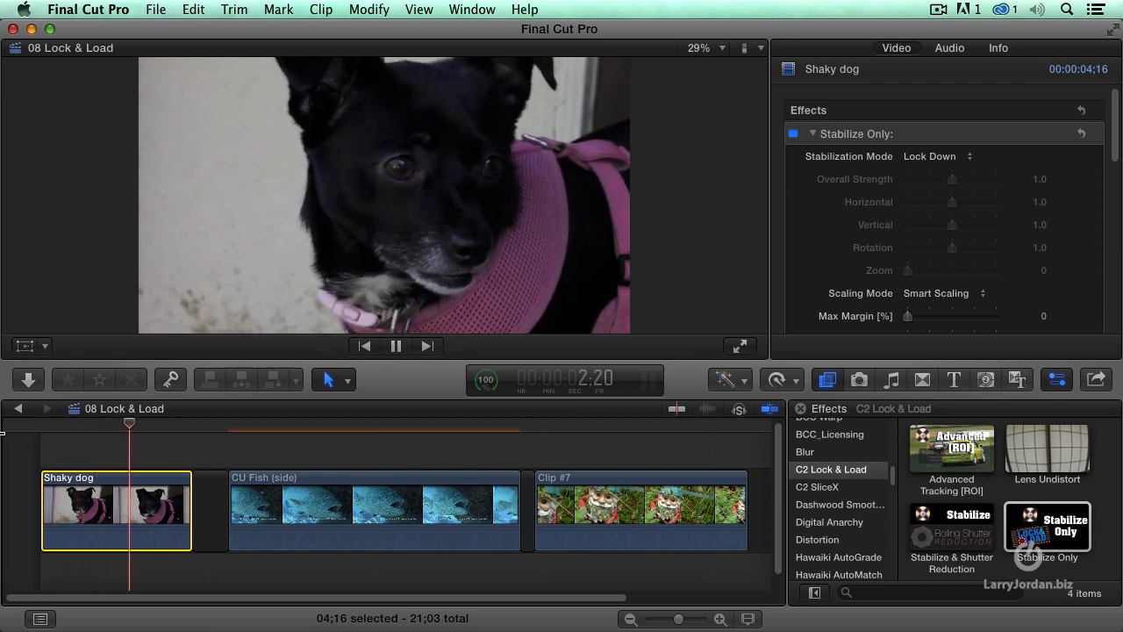
pyautogui.click(397, 346)
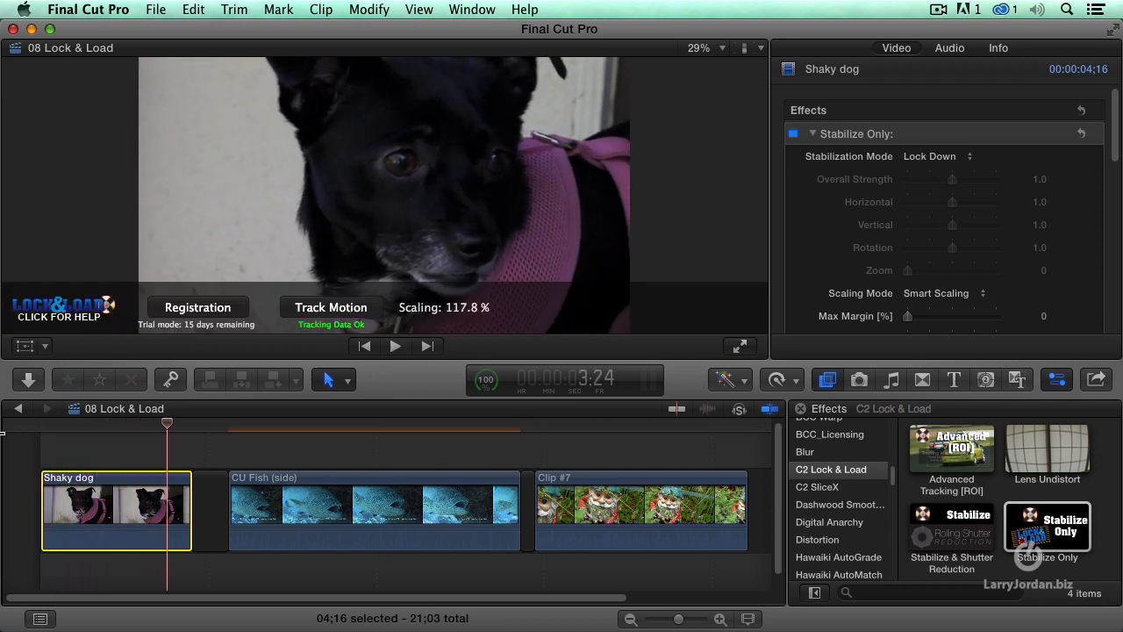
pyautogui.click(430, 509)
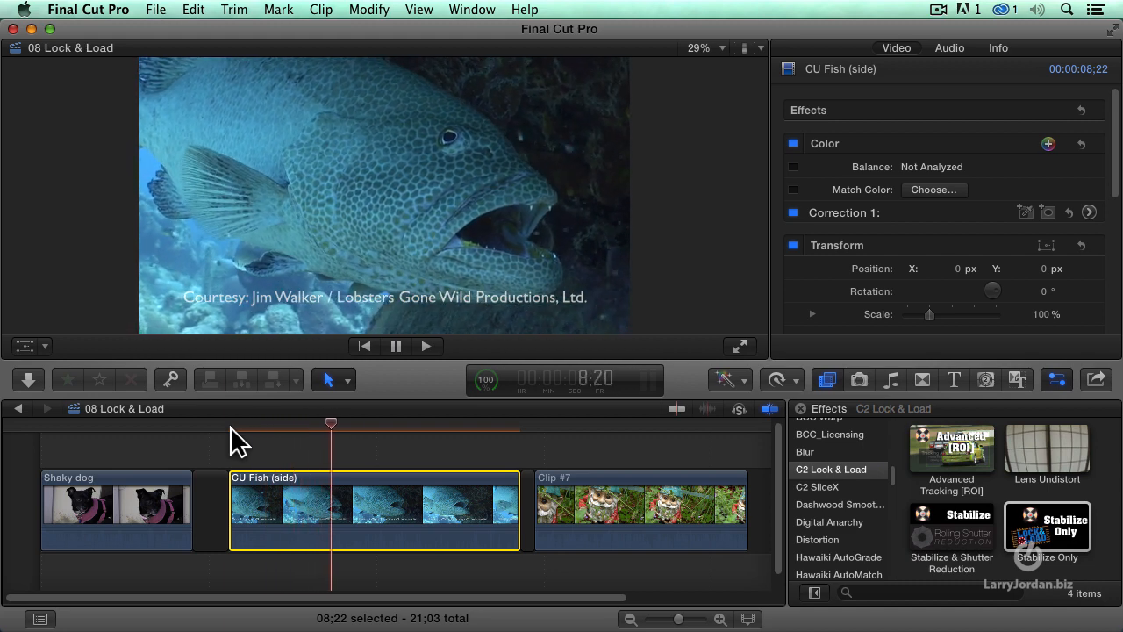
# Preview the CU Fish (side) underwater clip from its start.
pyautogui.click(395, 344)
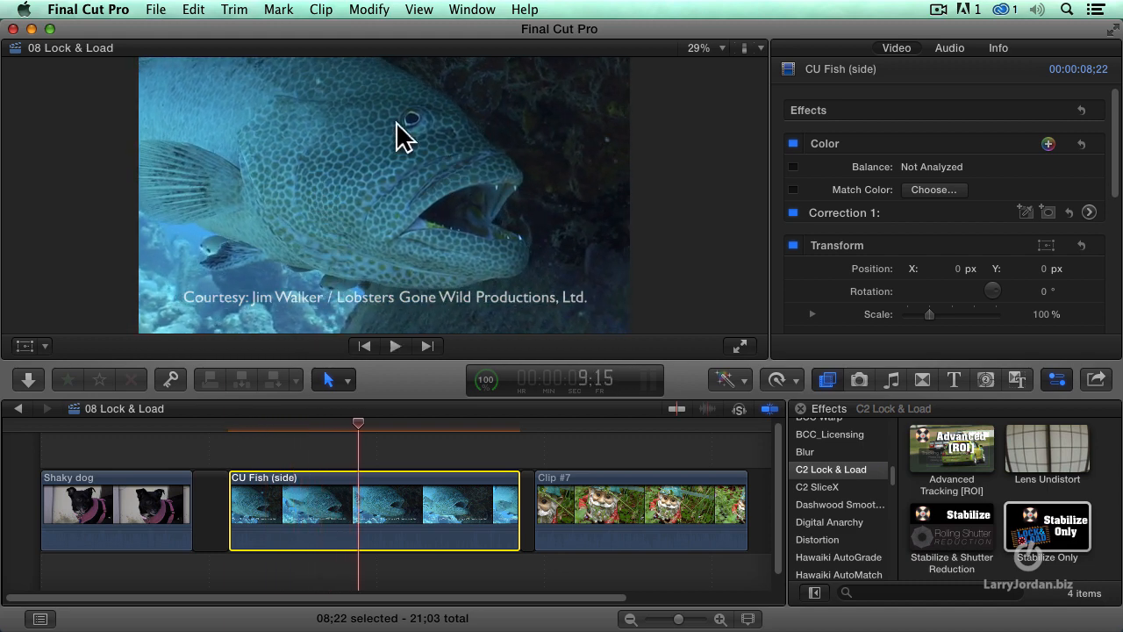
pyautogui.moveTo(315, 389)
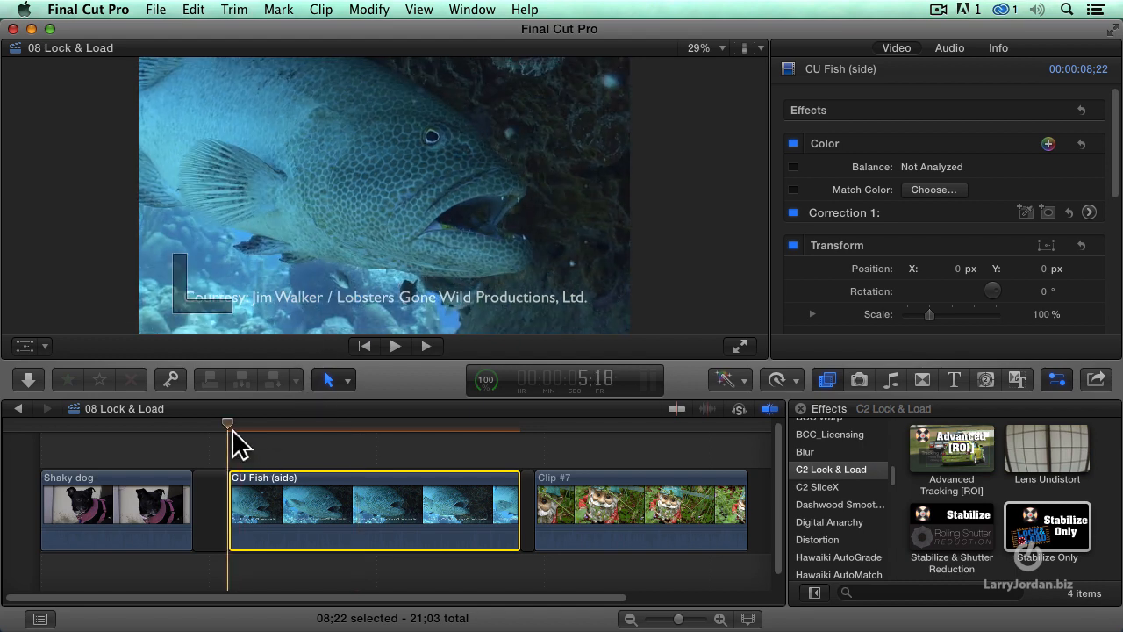
pyautogui.moveTo(232, 435)
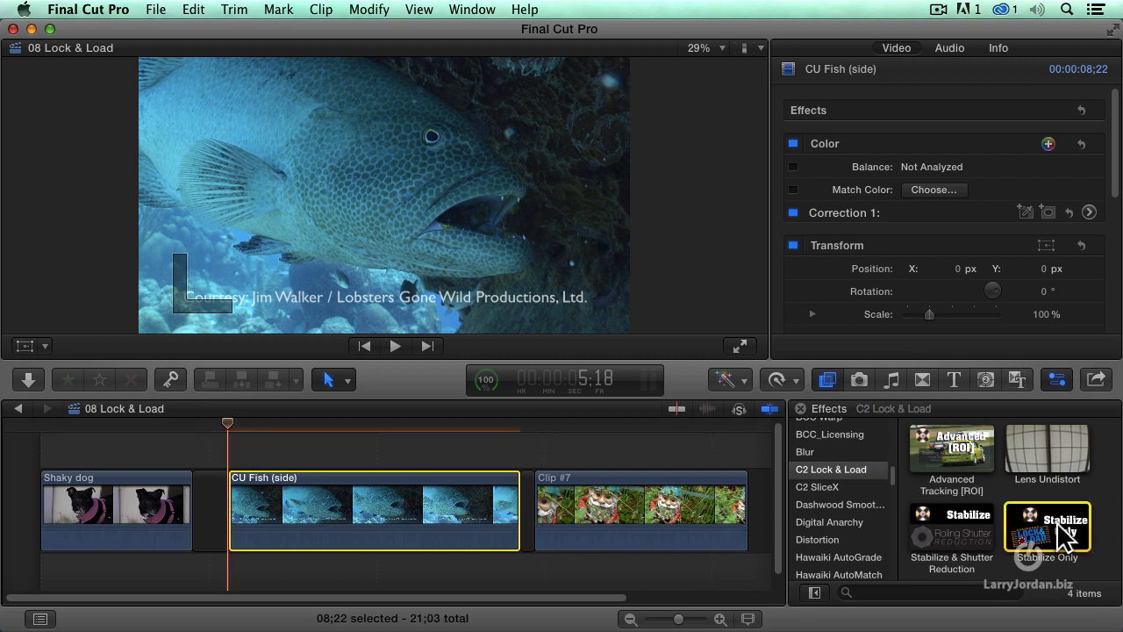
# Apply Stabilize Only to the fish clip and track its motion to tracking data OK.
pyautogui.doubleClick(1045, 526)
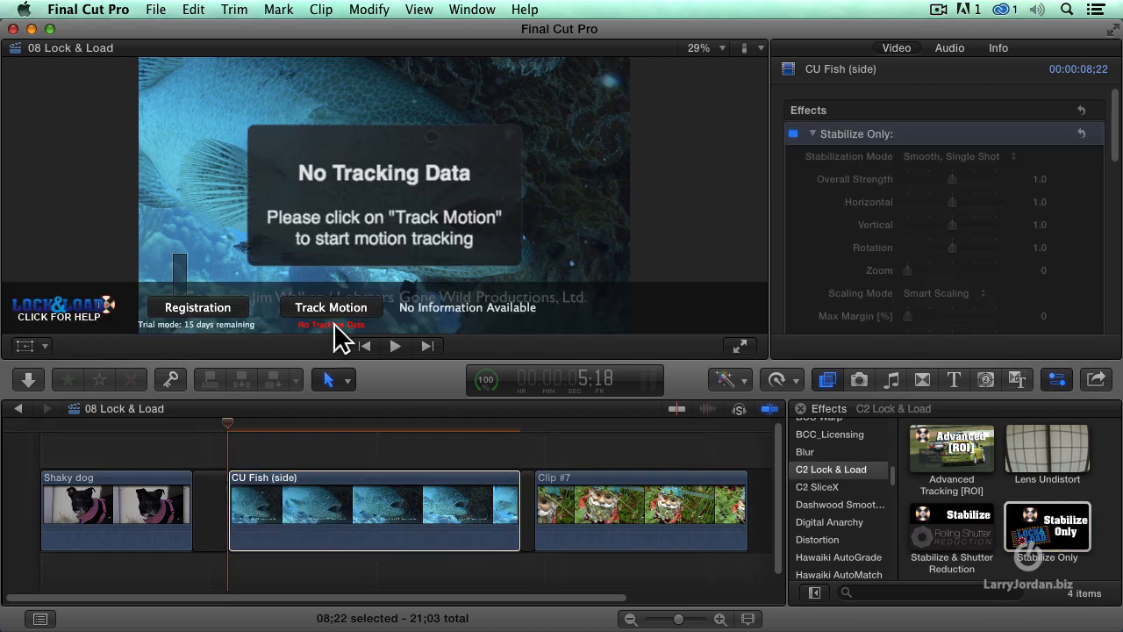
pyautogui.click(330, 307)
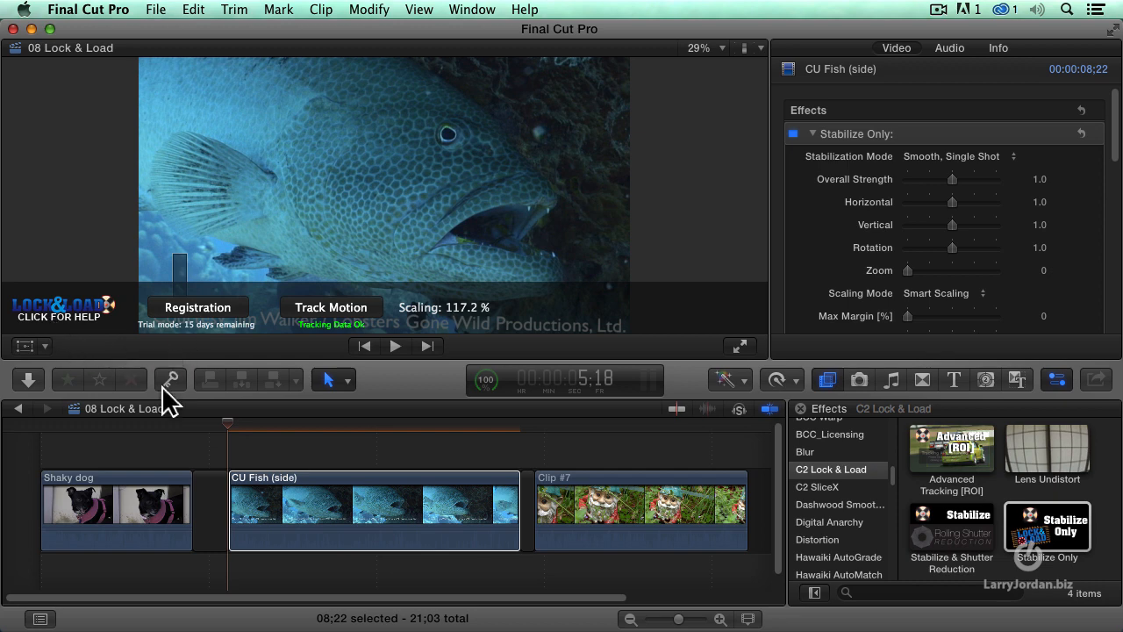
pyautogui.click(392, 344)
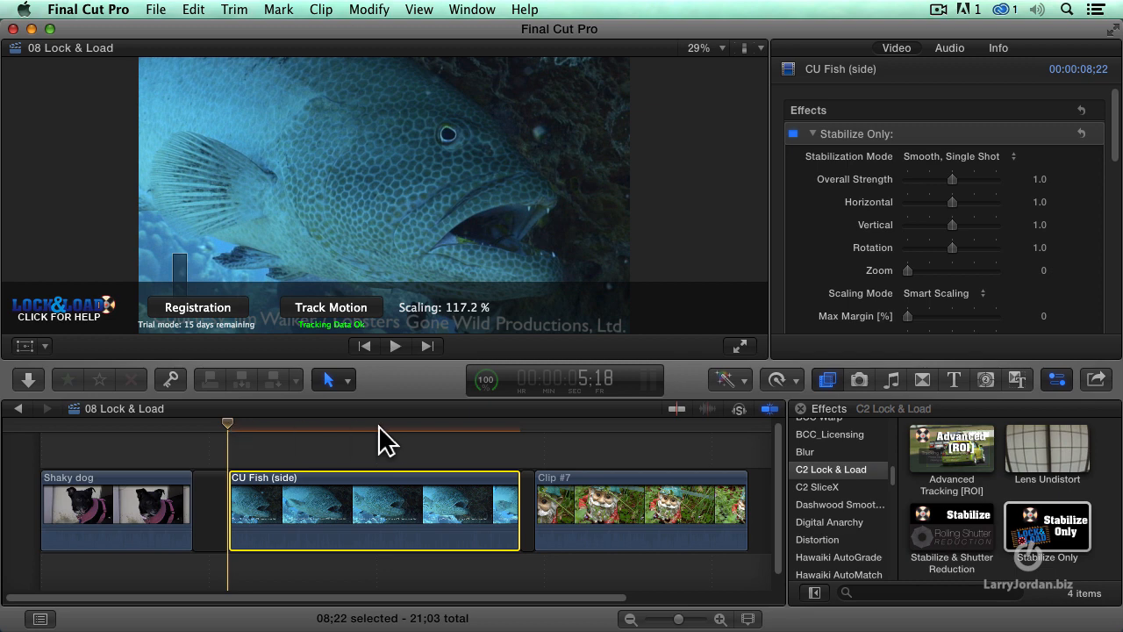
pyautogui.moveTo(536, 445)
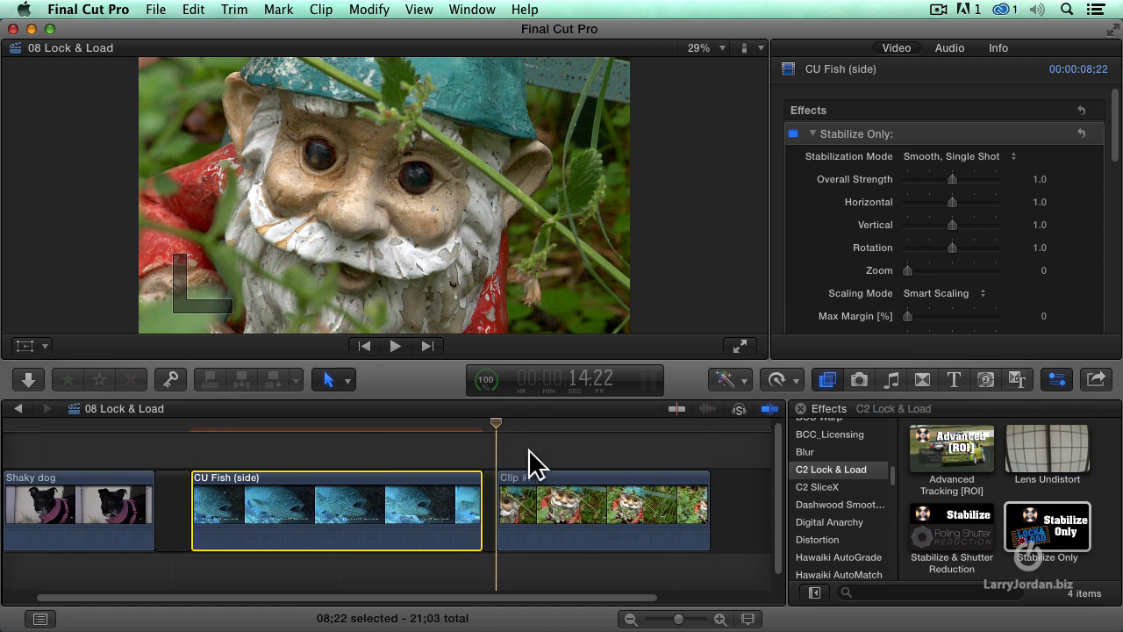
# Bring Clip #7, the garden gnome shot, into view and preview it briefly.
pyautogui.click(394, 346)
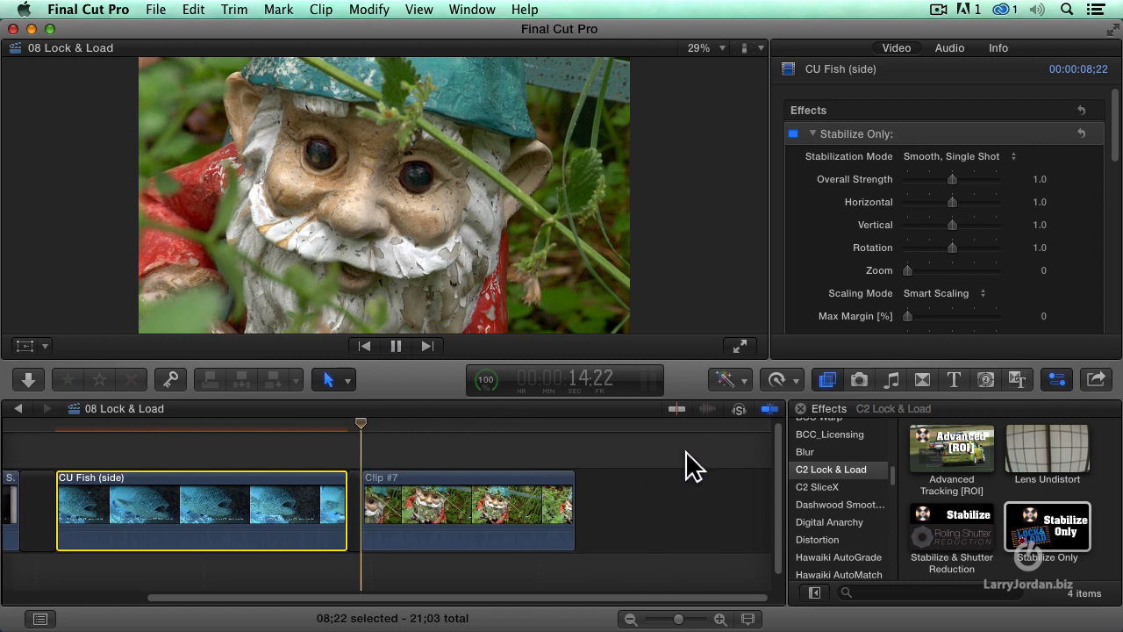
pyautogui.click(428, 423)
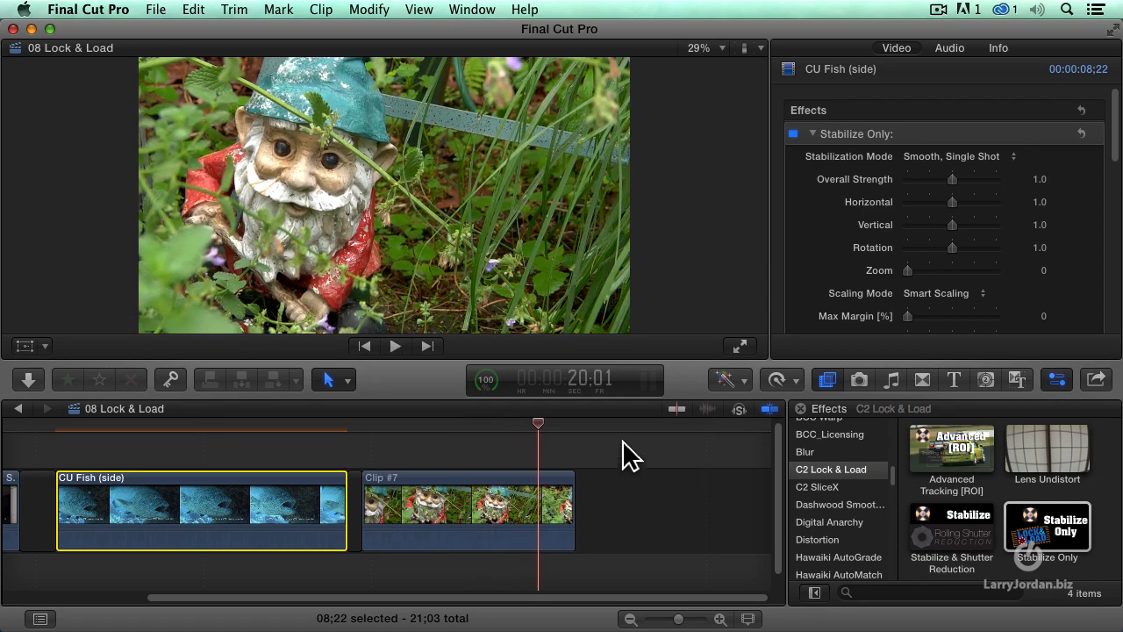
pyautogui.click(467, 512)
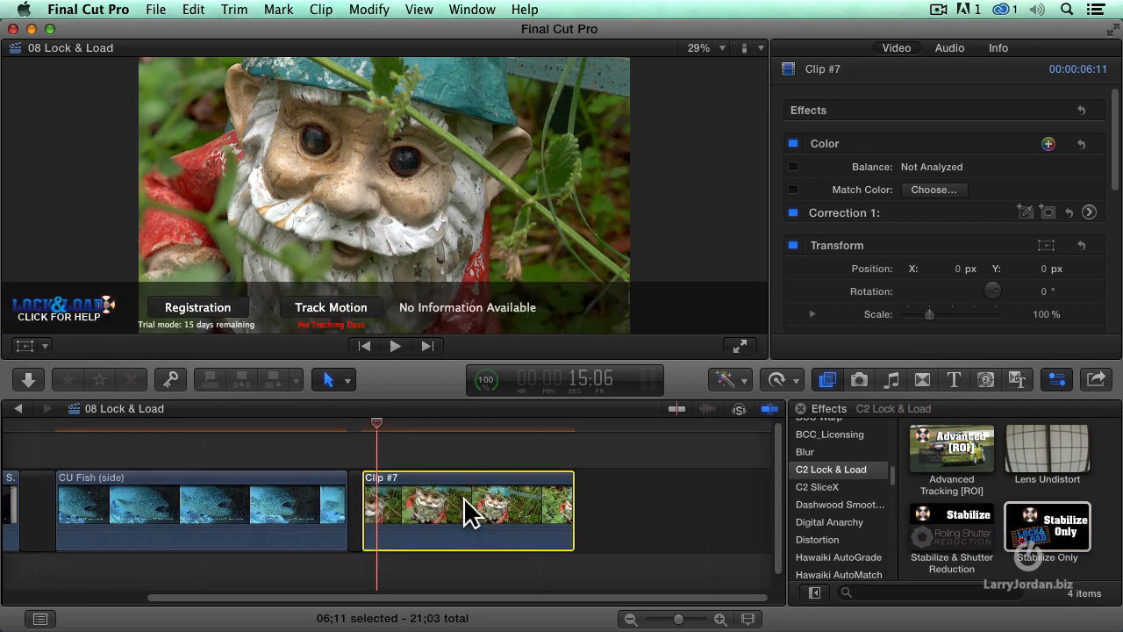
# Apply Stabilize Only to the gnome clip and track its motion to tracking data OK.
pyautogui.doubleClick(1046, 526)
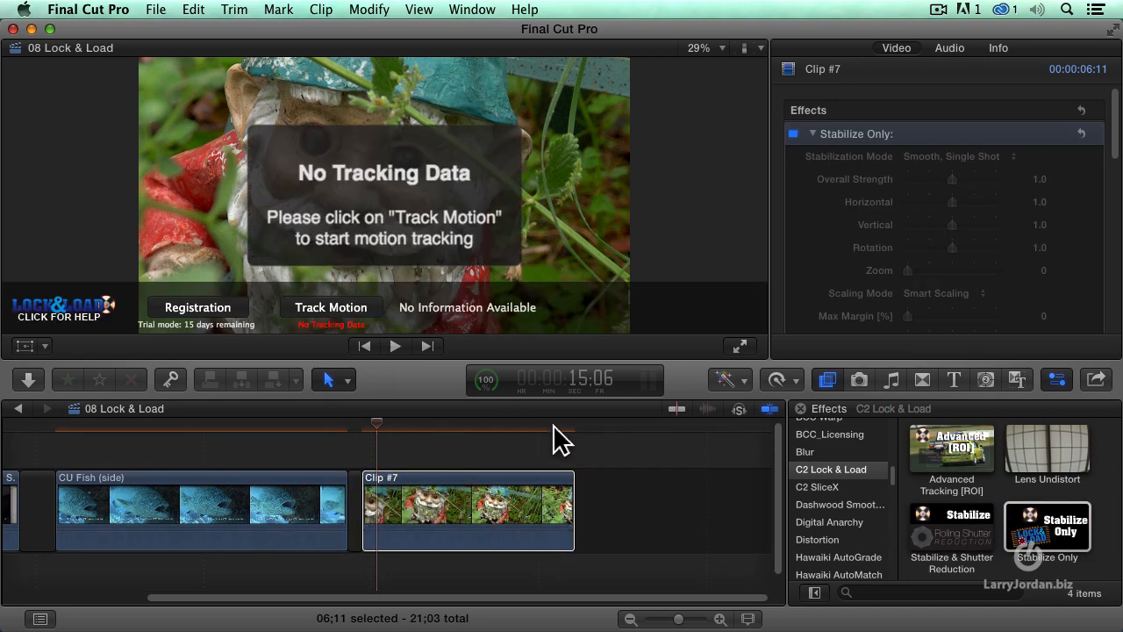
pyautogui.click(330, 307)
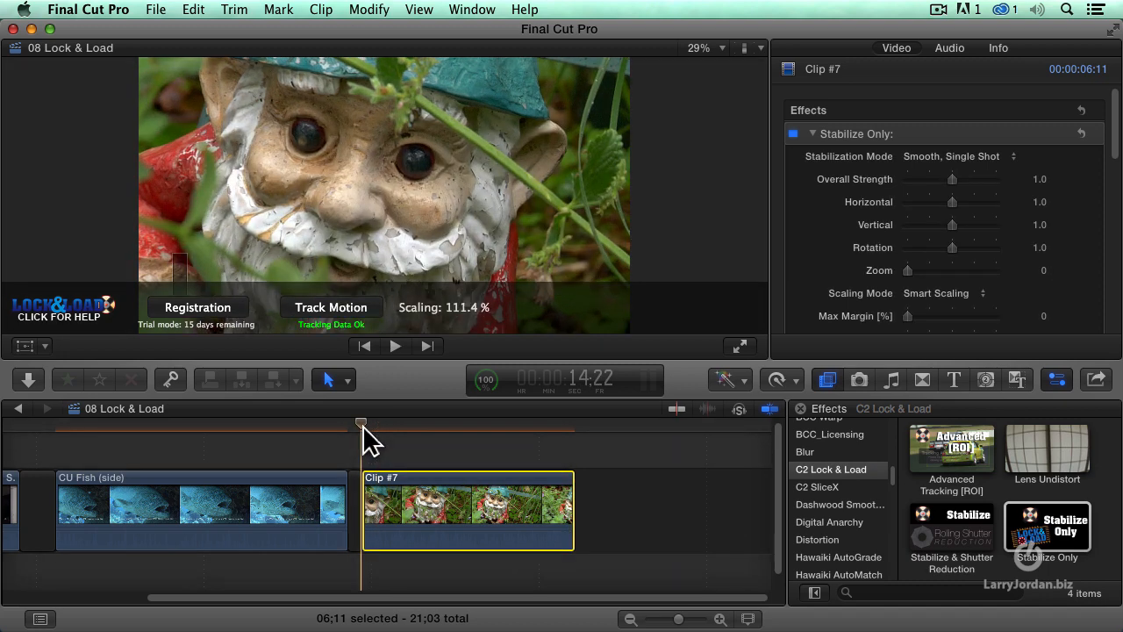
pyautogui.click(395, 345)
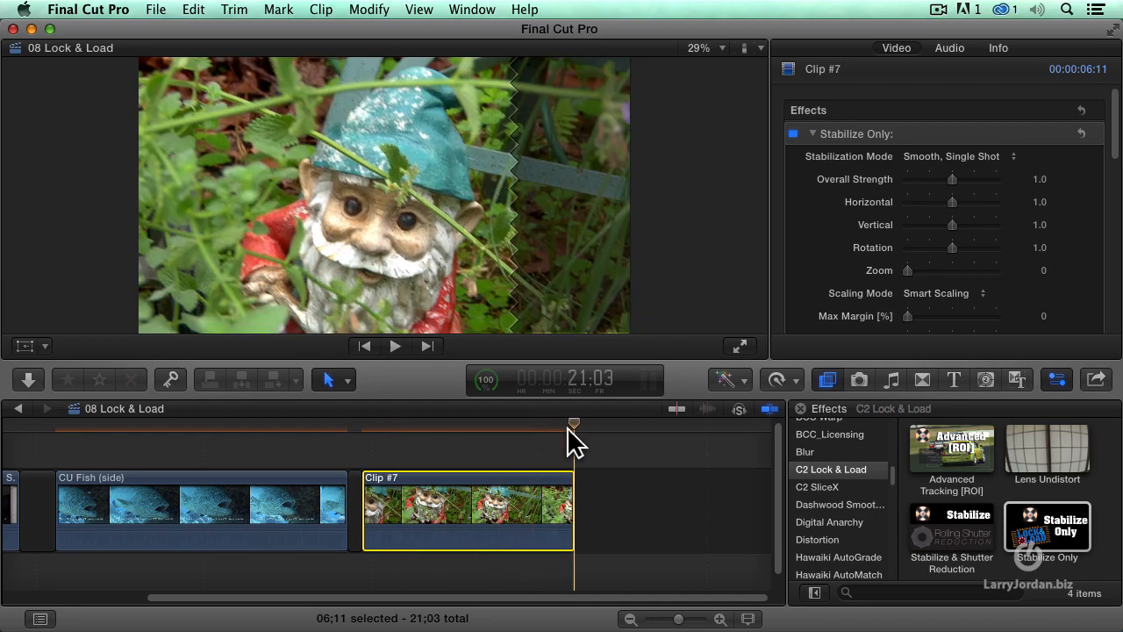
pyautogui.moveTo(572, 426); pyautogui.dragTo(492, 426)
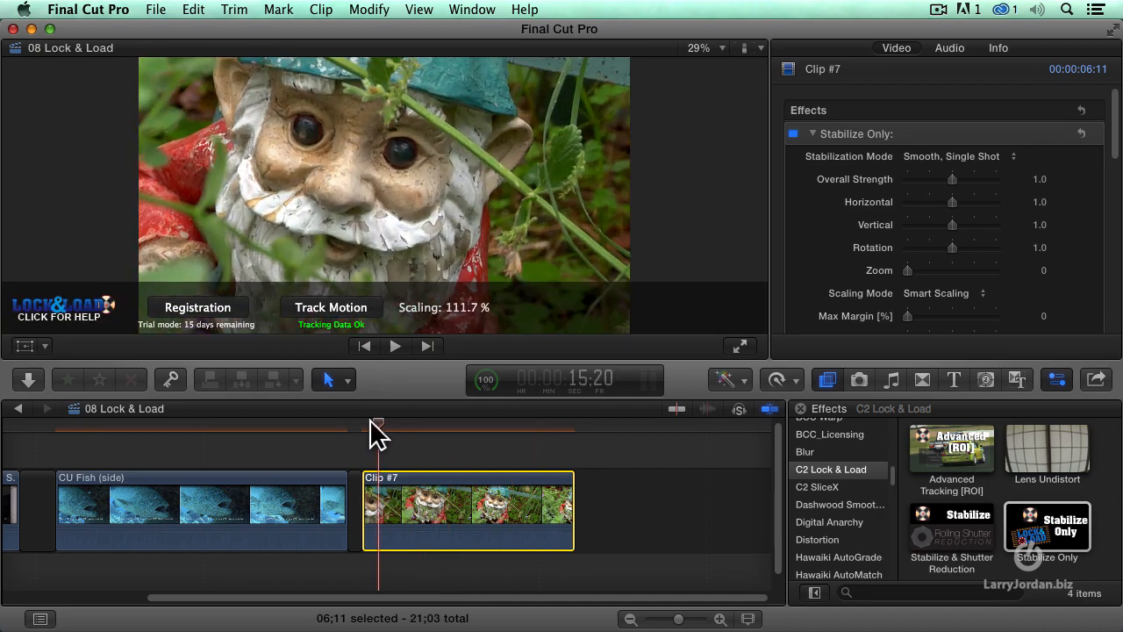
pyautogui.click(395, 345)
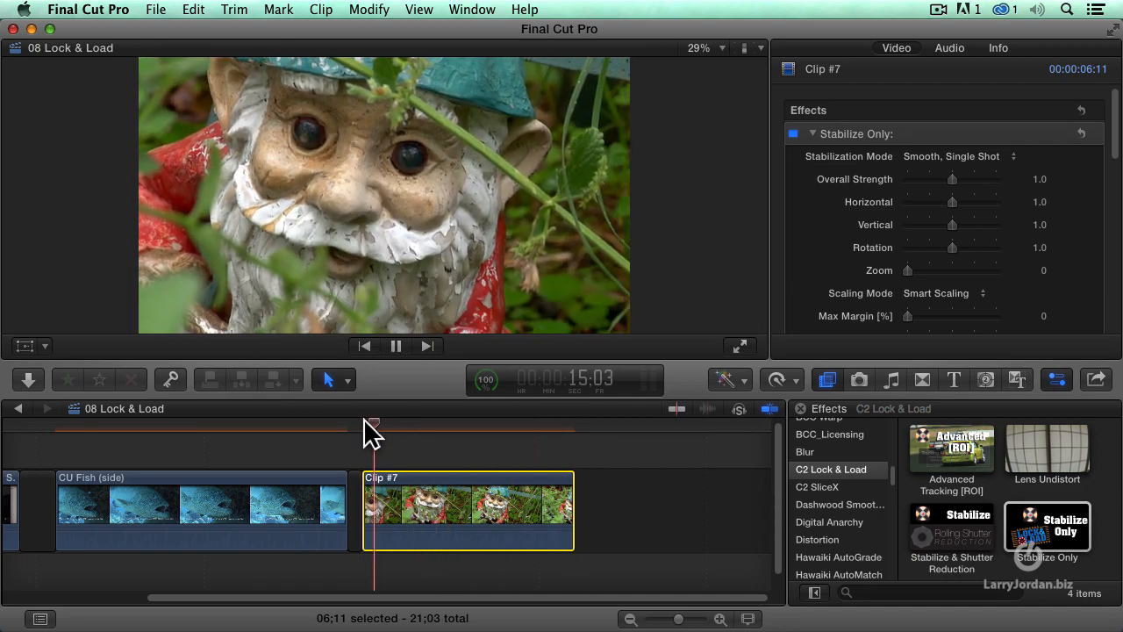